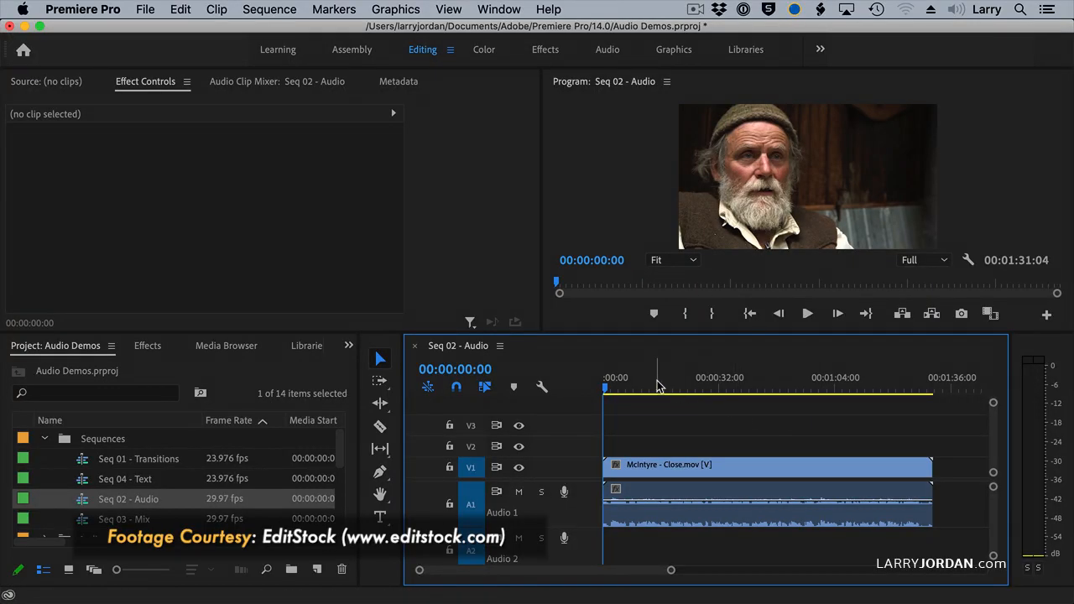
mouse_move(1044, 460)
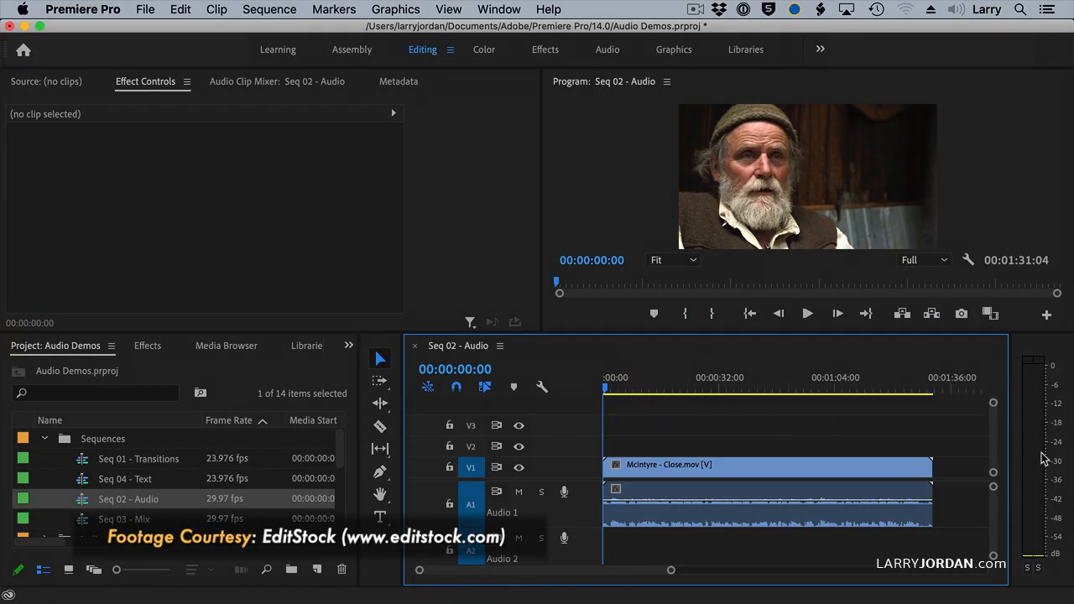
mouse_move(1022, 433)
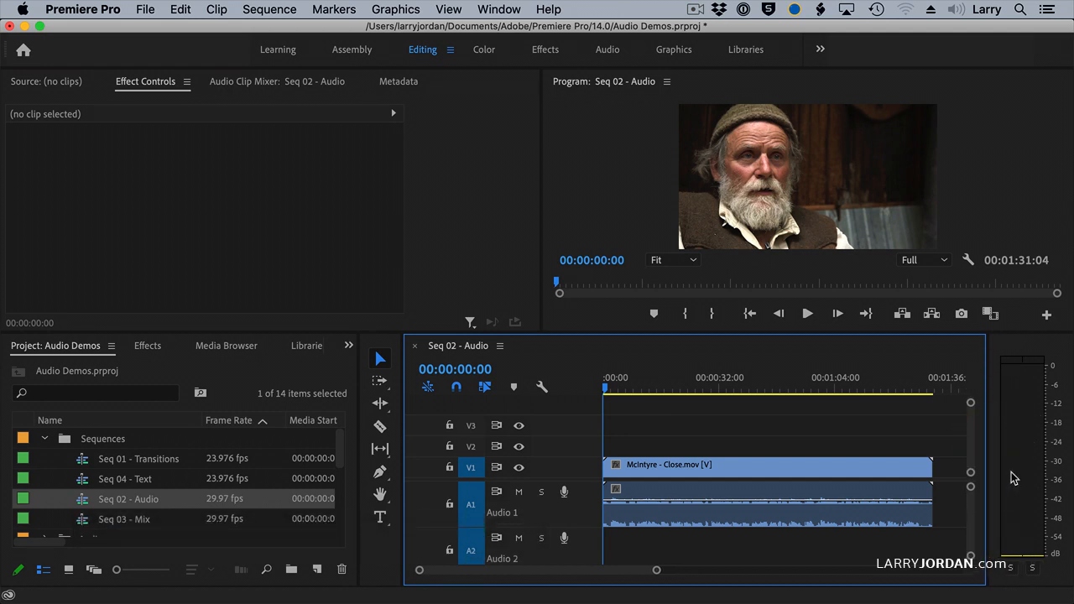
mouse_move(1022, 458)
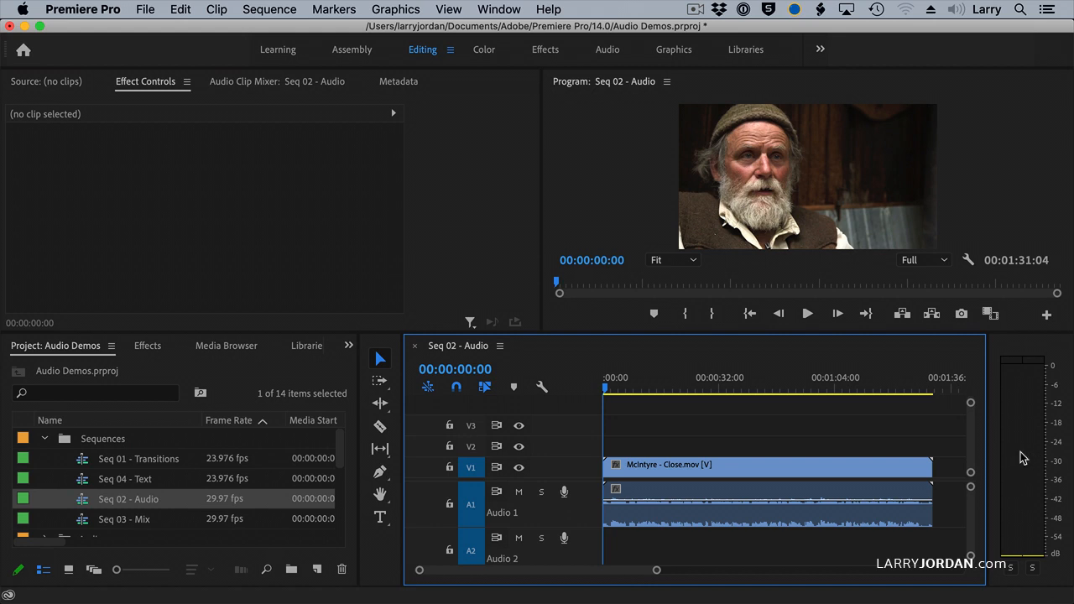
- Enable the color gradient on the audio meters and return to the display options for valleys
right_click(1032, 453)
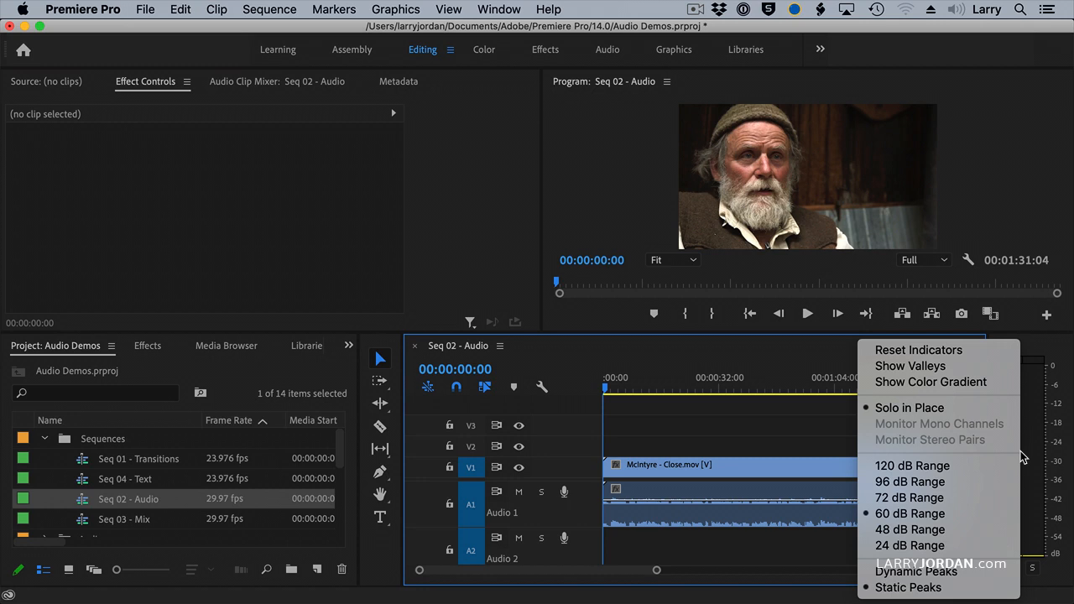
mouse_move(929, 383)
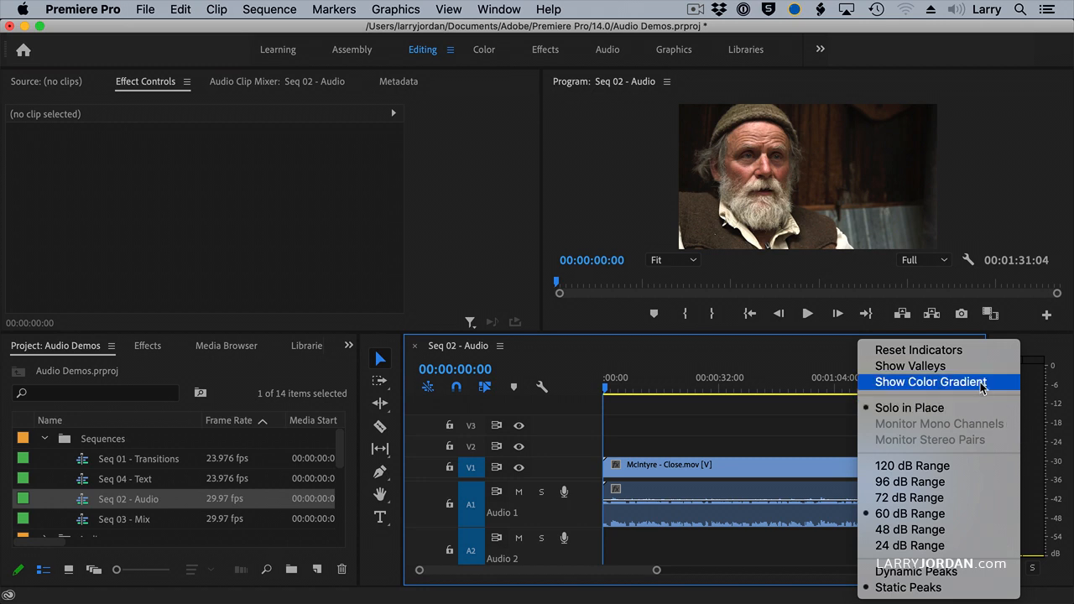
click(929, 383)
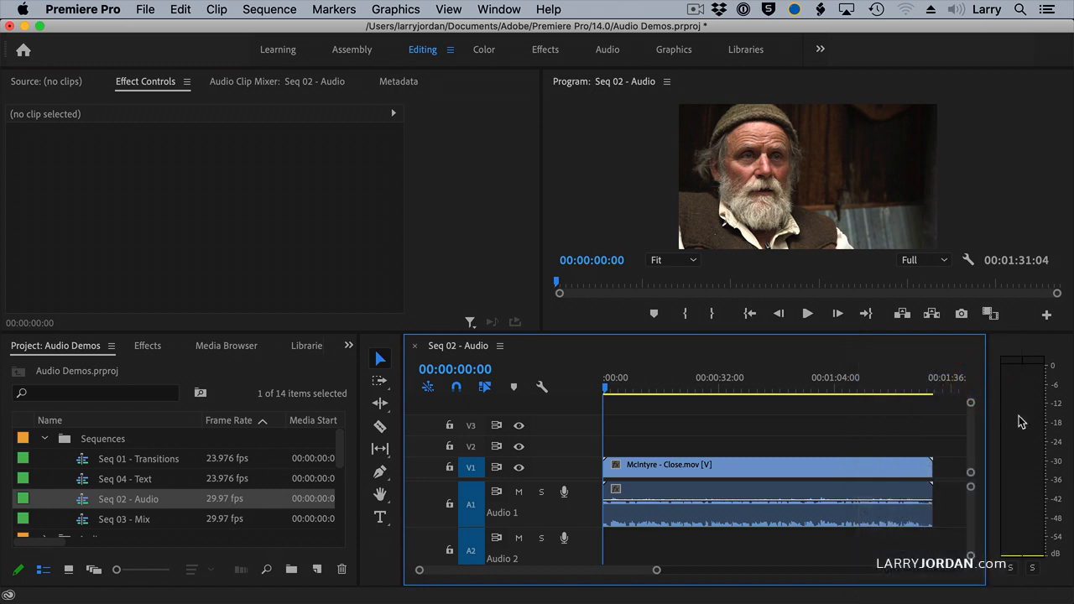
right_click(1022, 421)
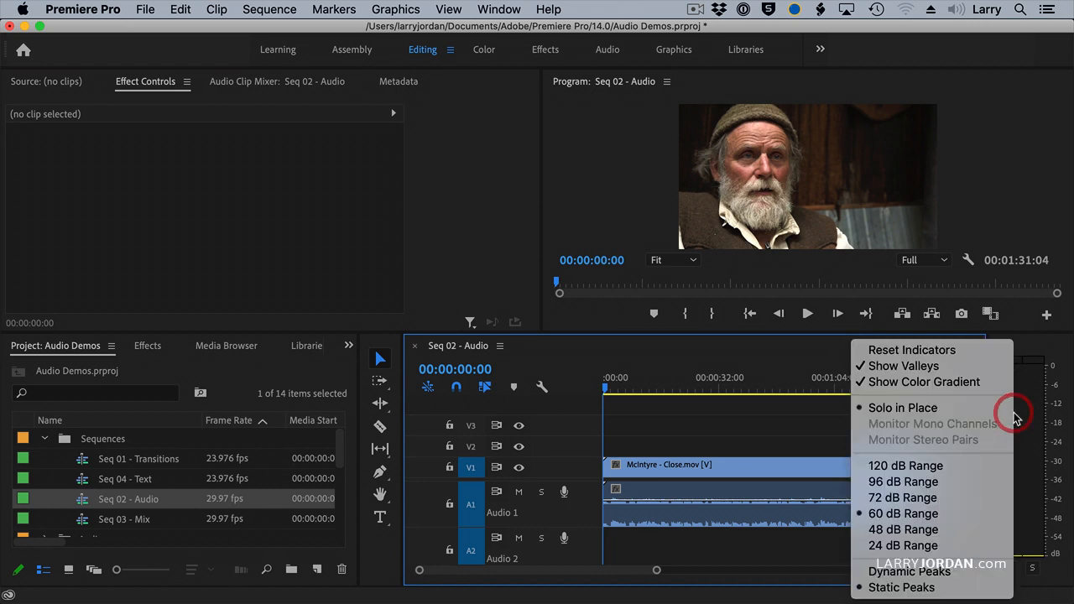
mouse_move(905, 466)
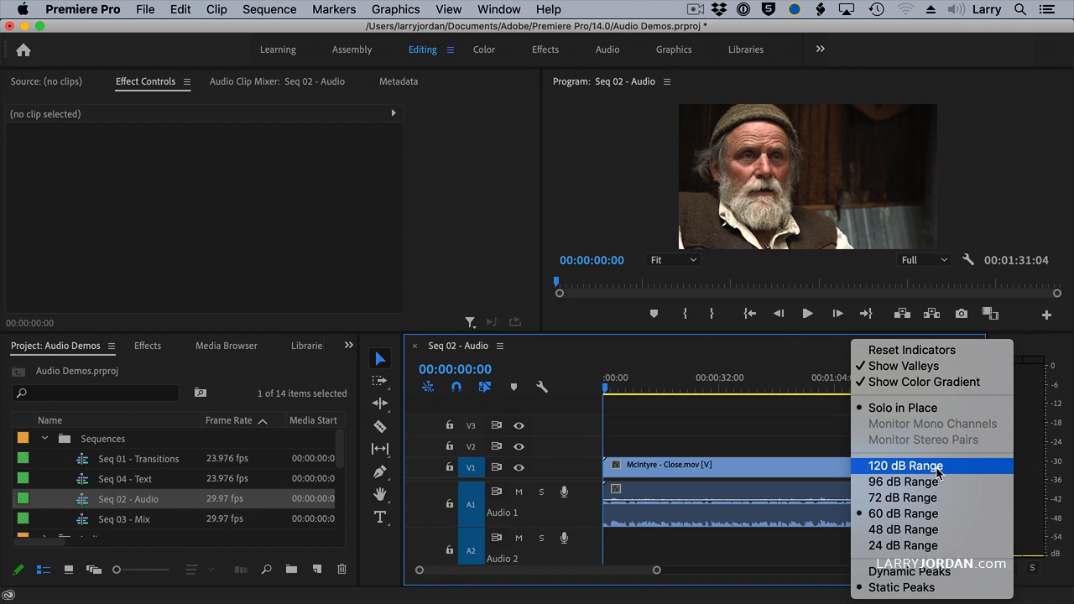
mouse_move(905, 480)
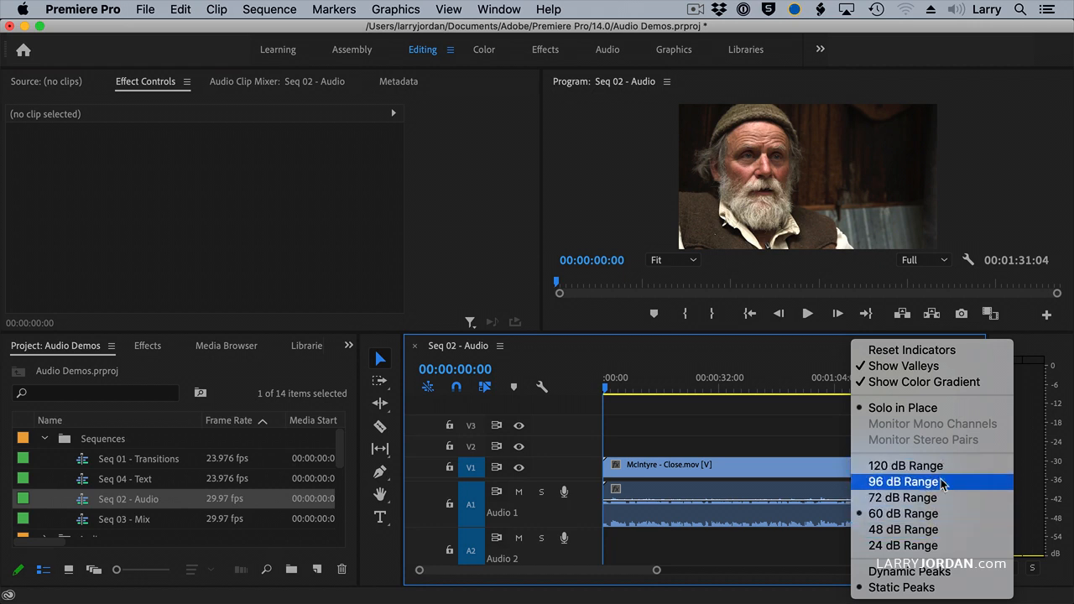
mouse_move(906, 466)
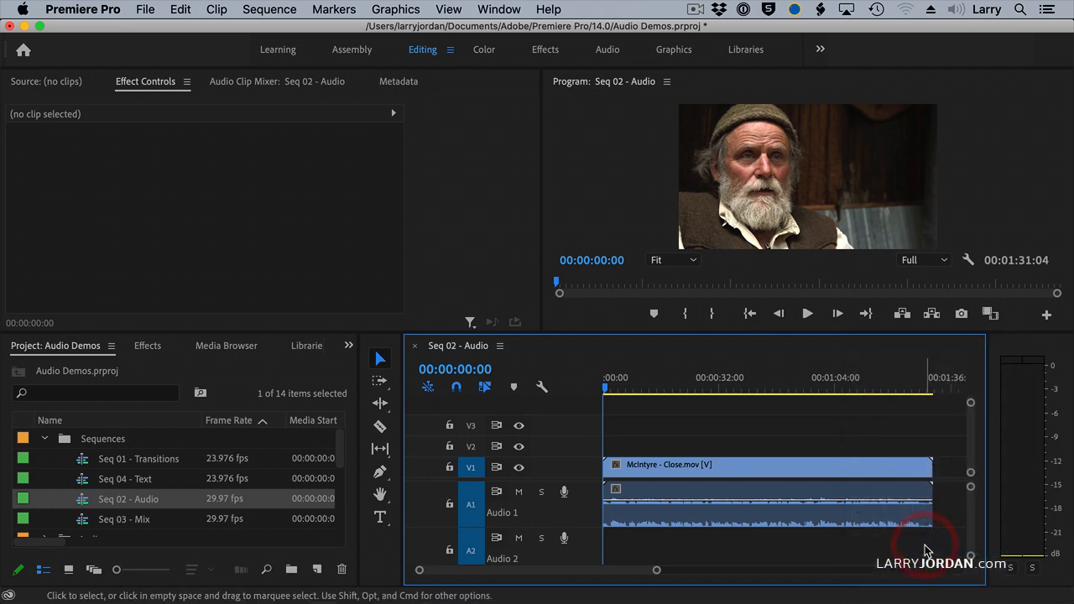
mouse_move(1014, 423)
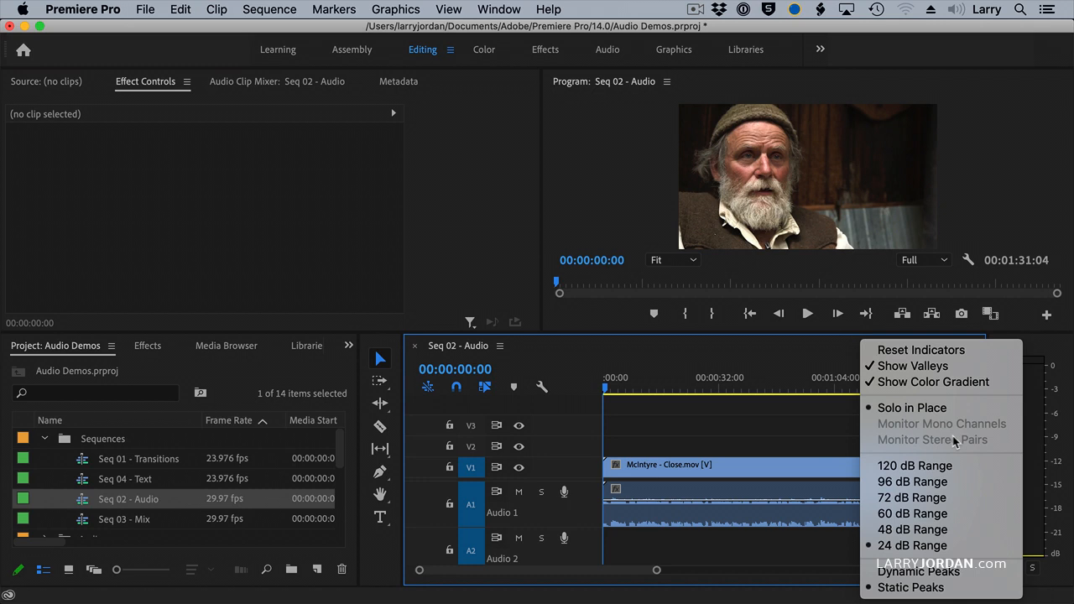
mouse_move(918, 571)
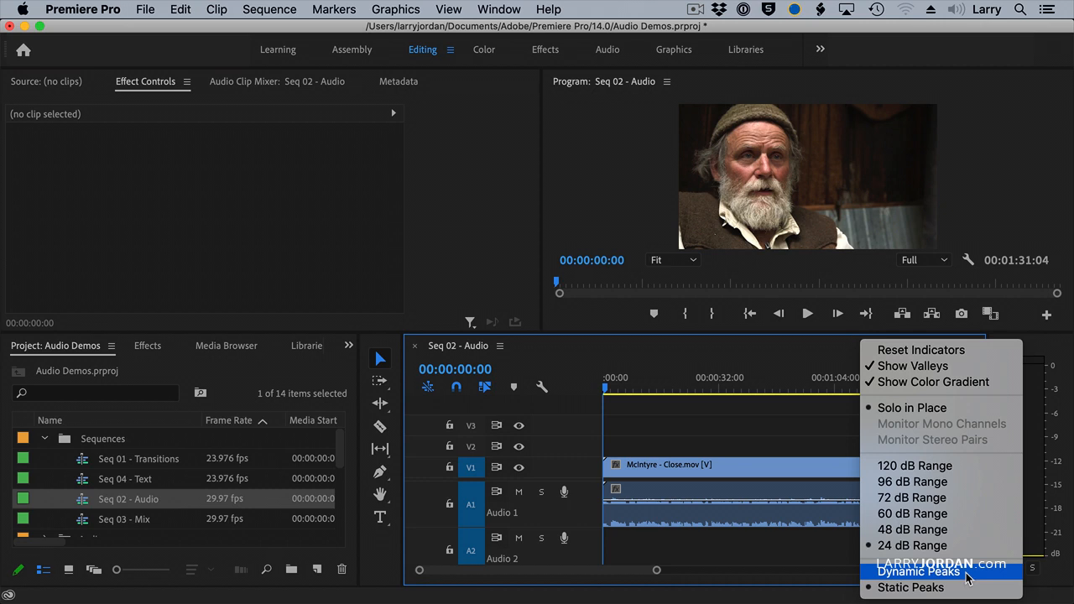
mouse_move(910, 587)
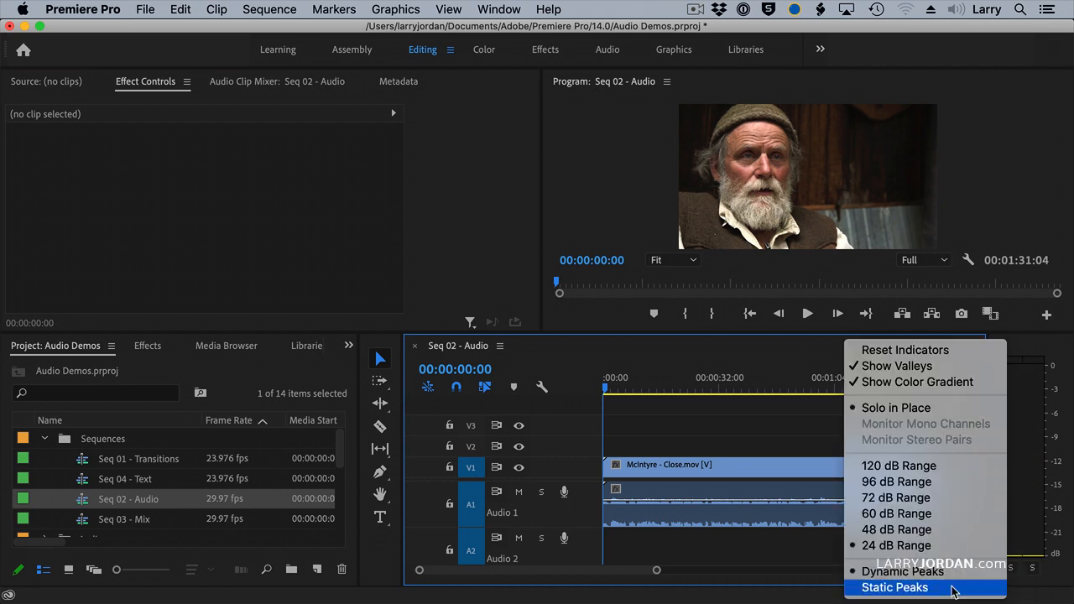
mouse_move(960, 546)
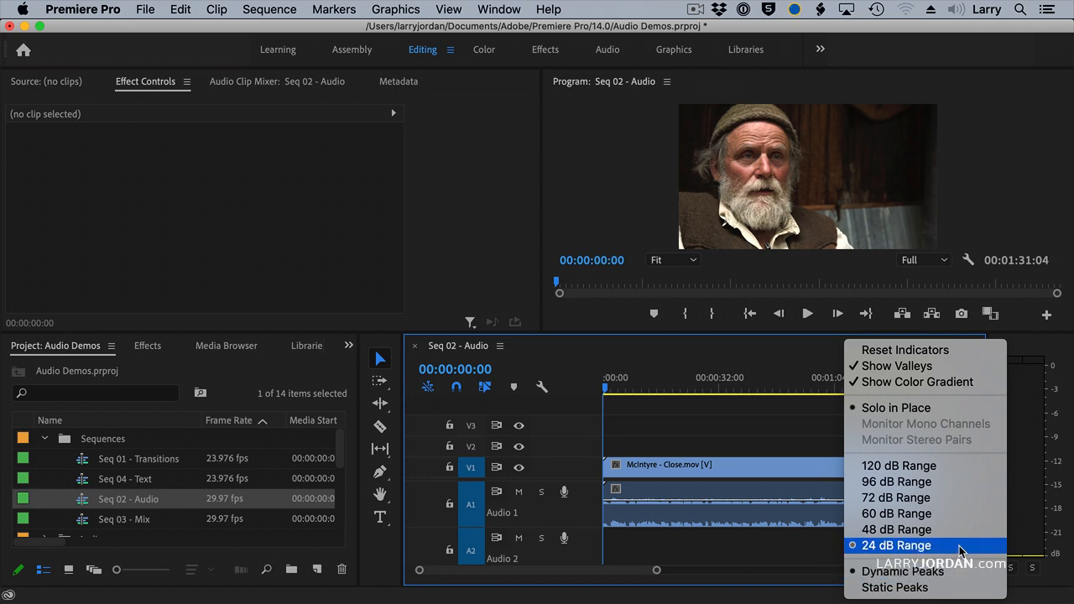
mouse_move(916, 382)
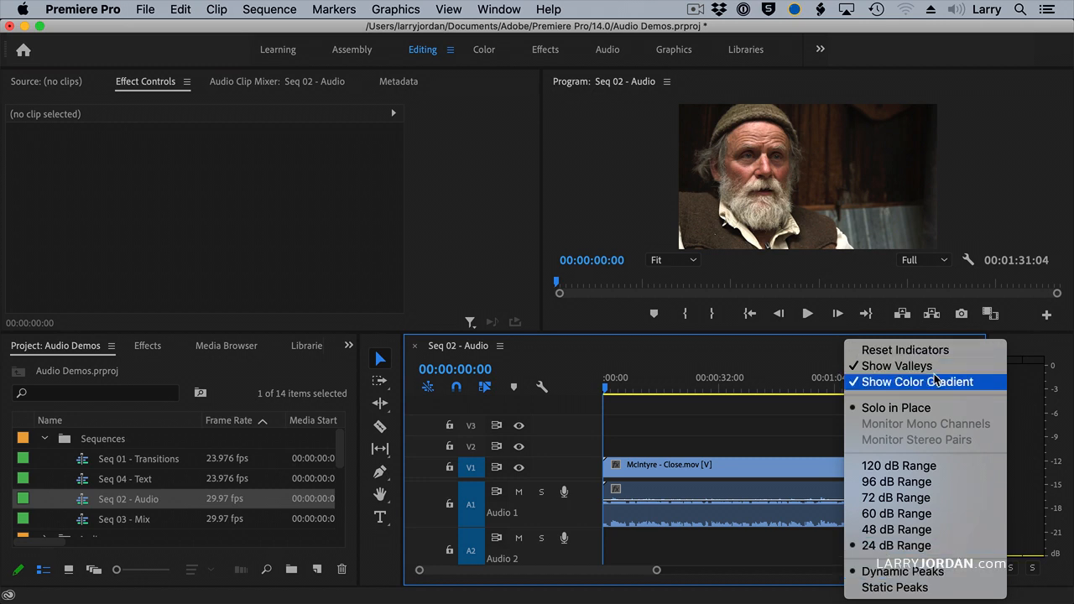
mouse_move(896, 365)
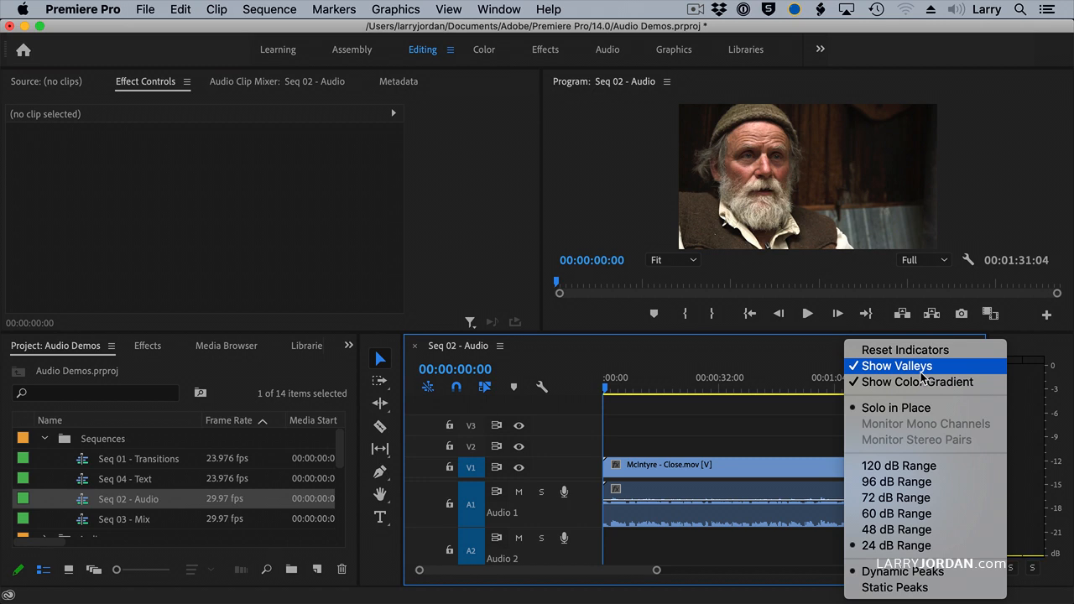
mouse_move(641, 384)
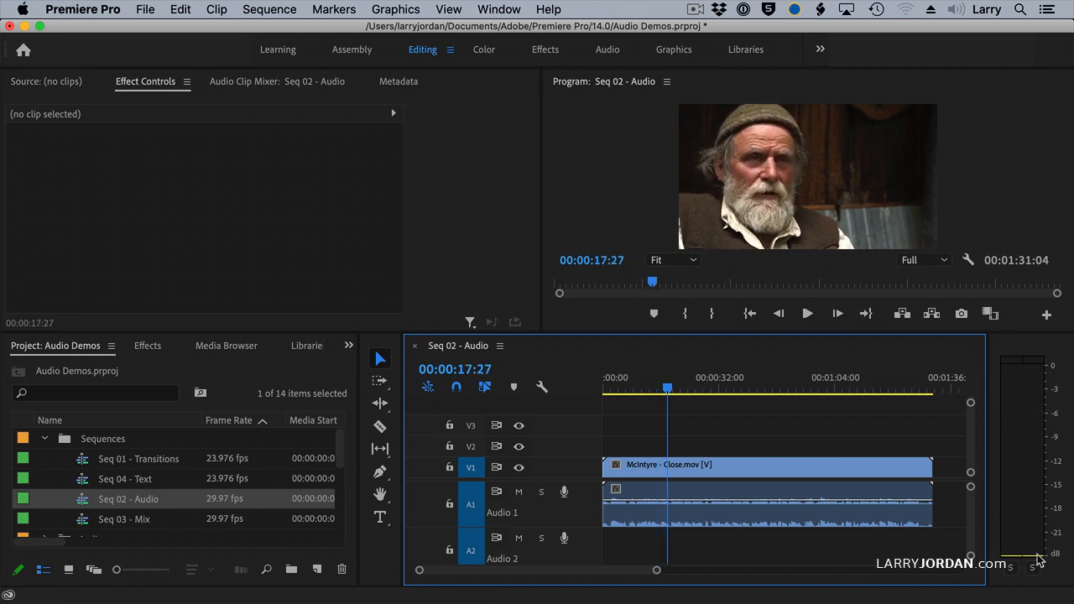
mouse_move(1022, 443)
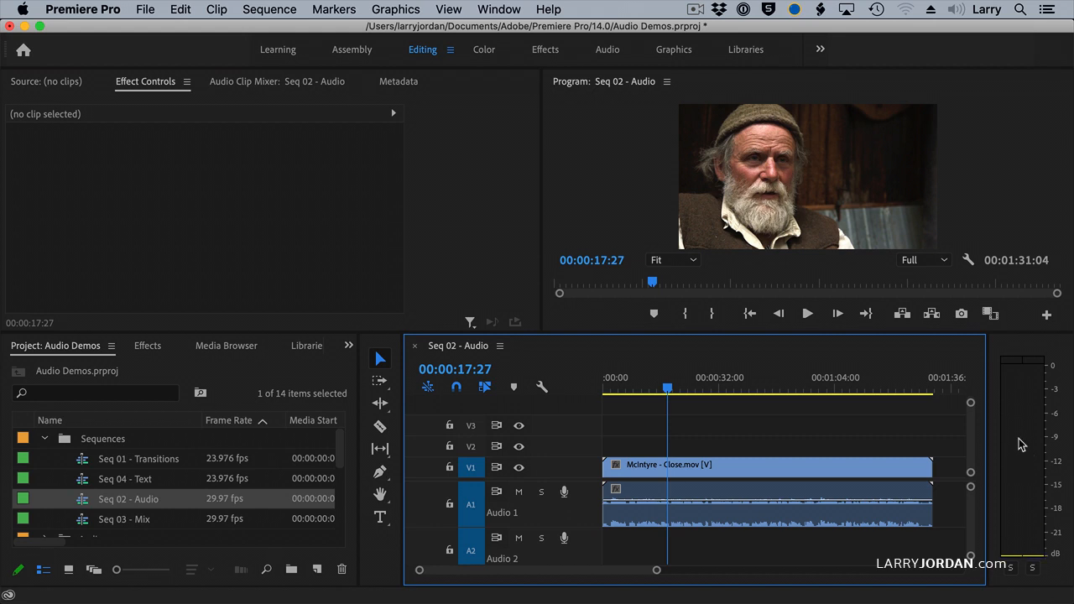